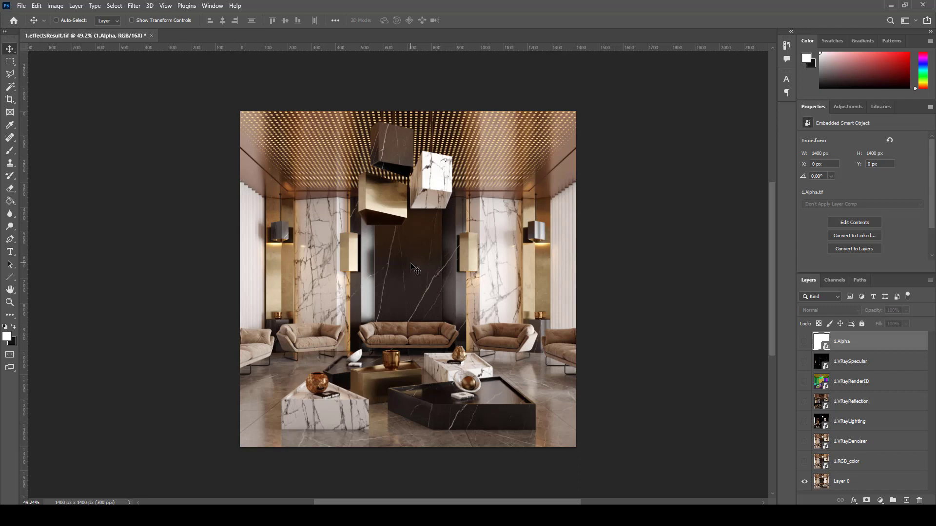
pyautogui.moveTo(474, 444)
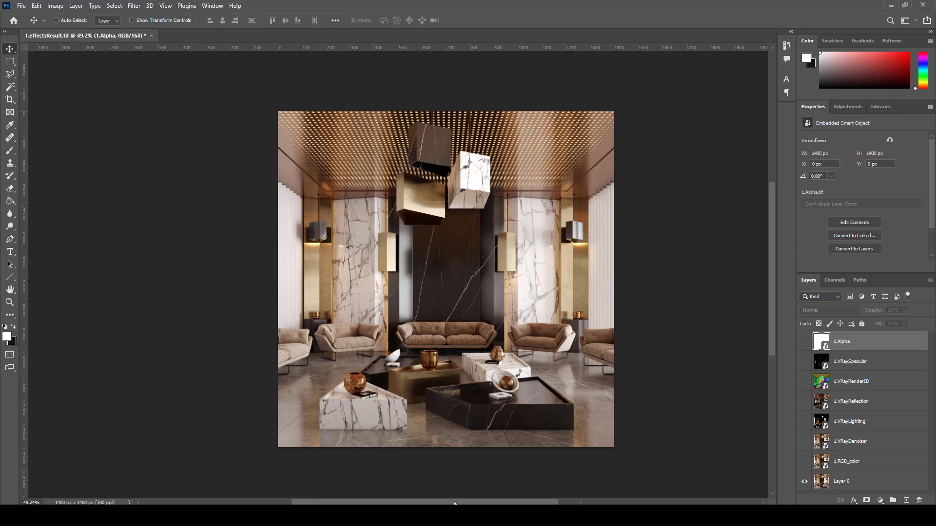
# Delete the Alpha, Specular, Reflection, Denoiser and RGB_color pass layers after checking the reference
pyautogui.hscroll(3)
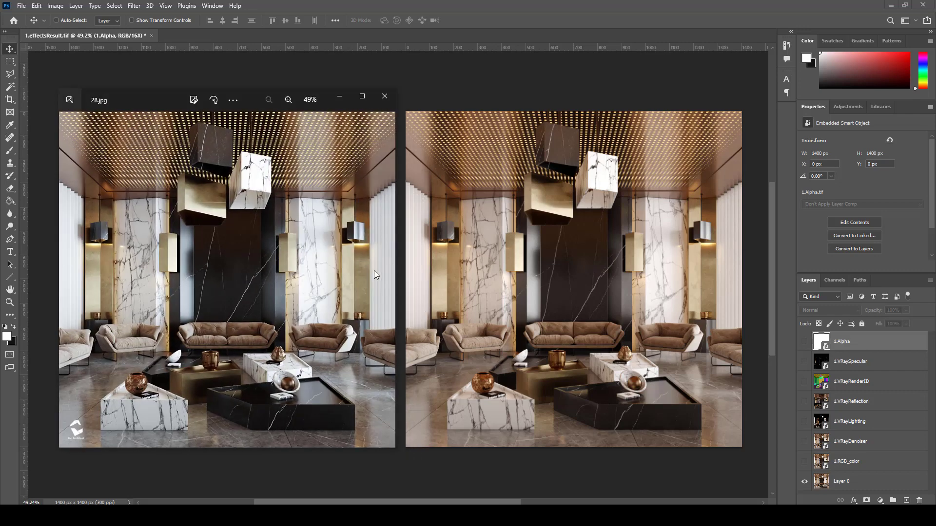
pyautogui.moveTo(250, 184)
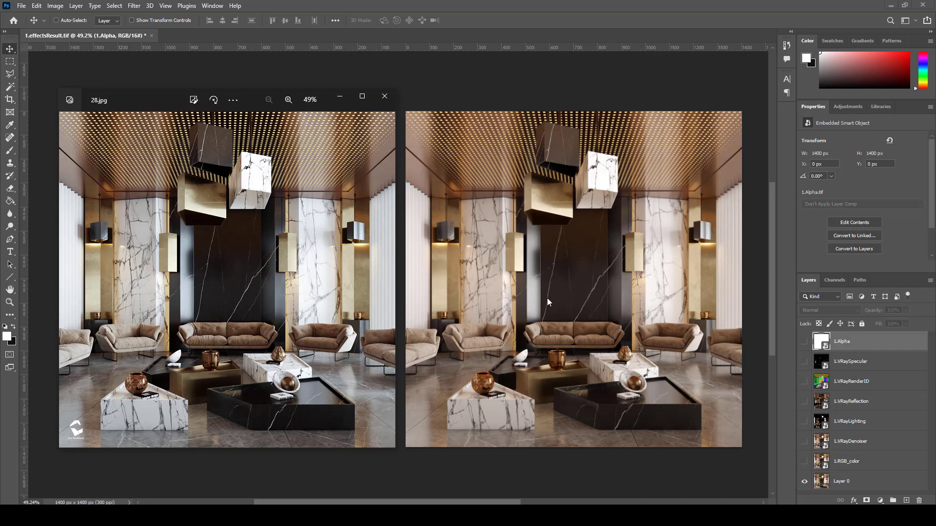
pyautogui.click(384, 97)
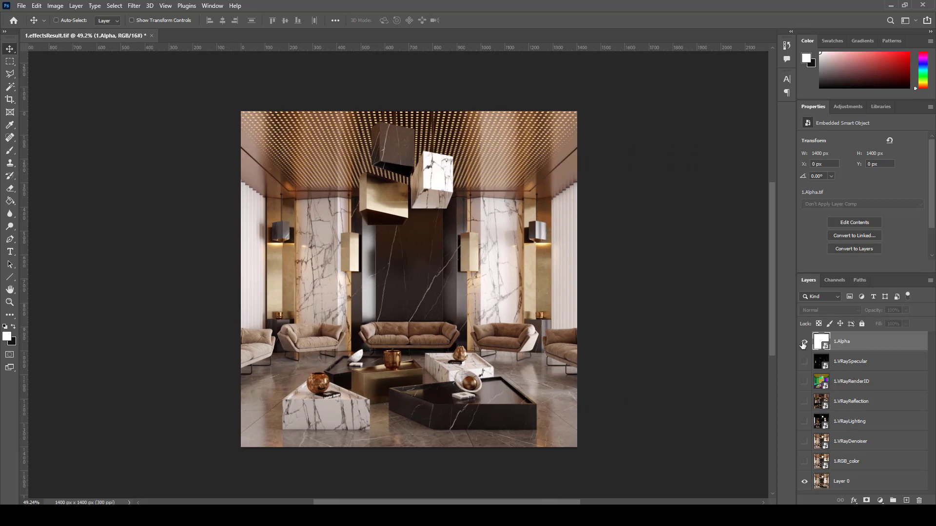
pyautogui.click(804, 341)
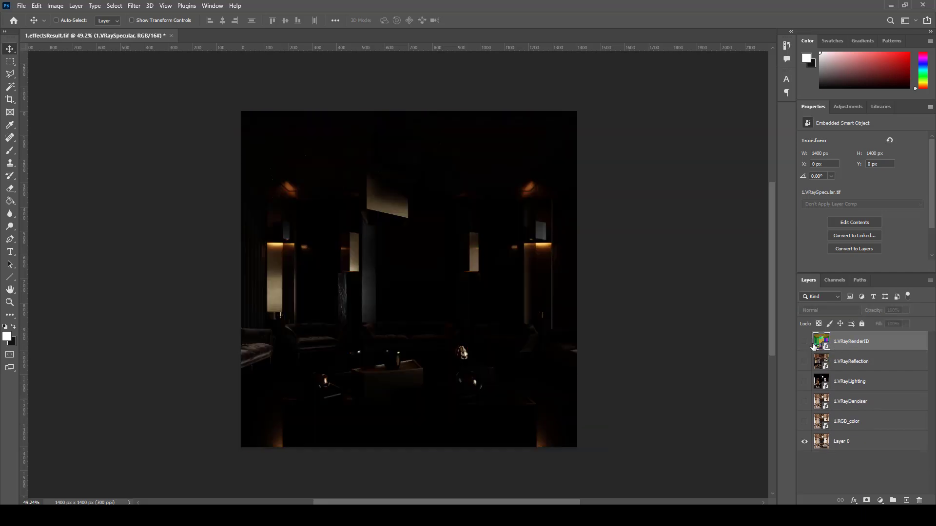
pyautogui.click(804, 341)
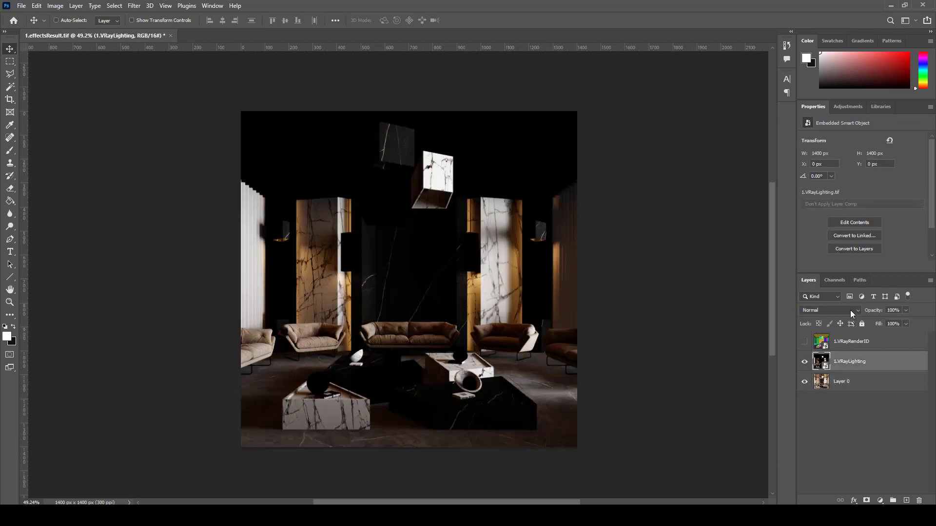
# Set VRayLighting to Screen at 20% opacity and toggle it against the reference photo
pyautogui.click(829, 309)
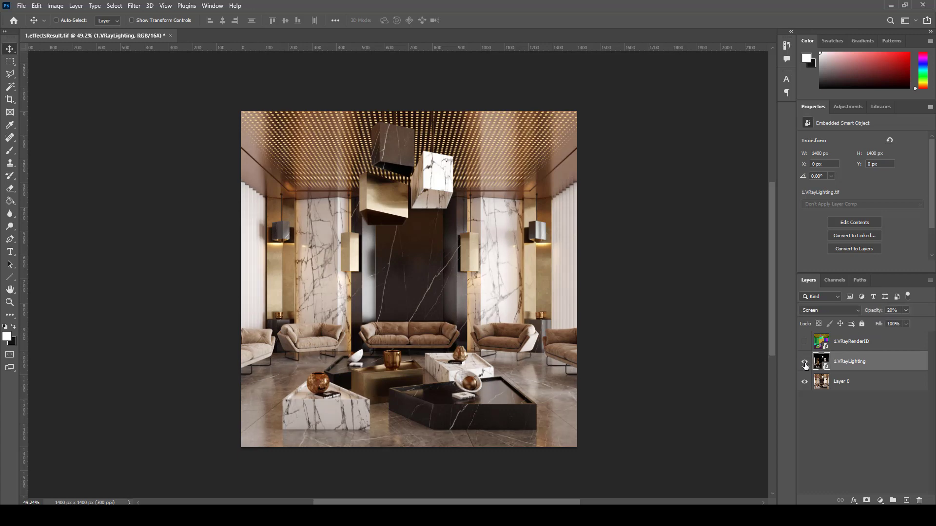
pyautogui.click(804, 360)
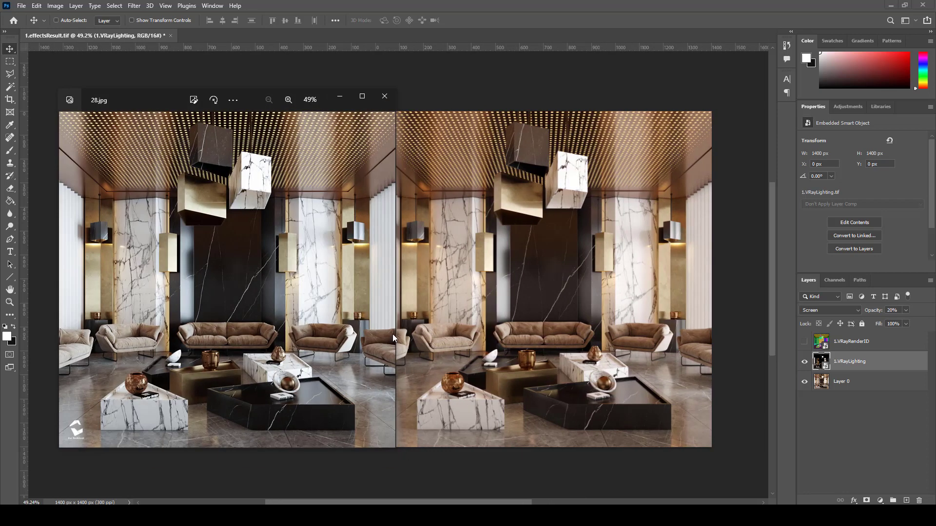
pyautogui.moveTo(629, 272)
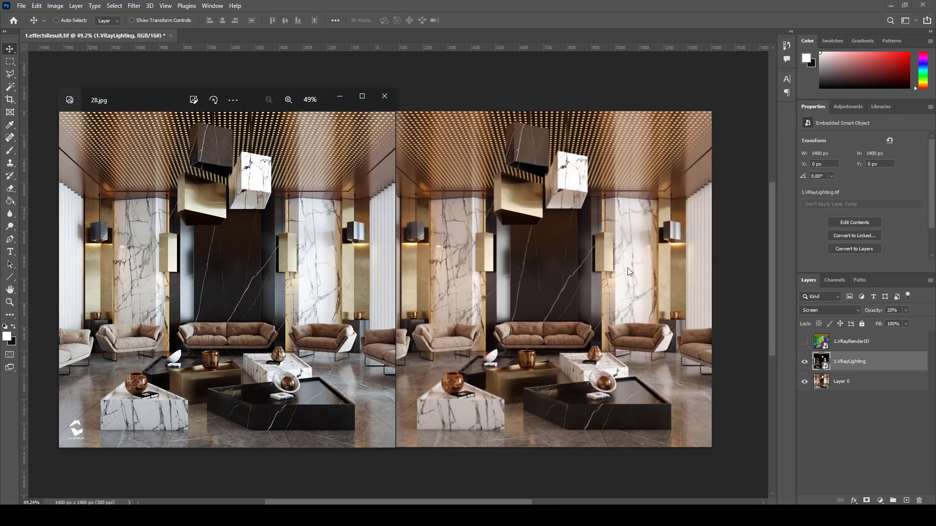
pyautogui.moveTo(453, 385)
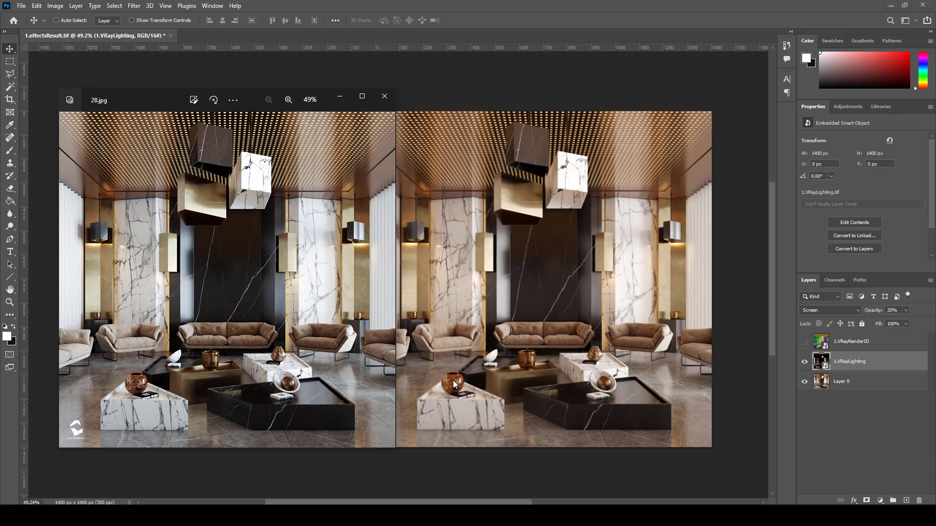
pyautogui.moveTo(173, 382)
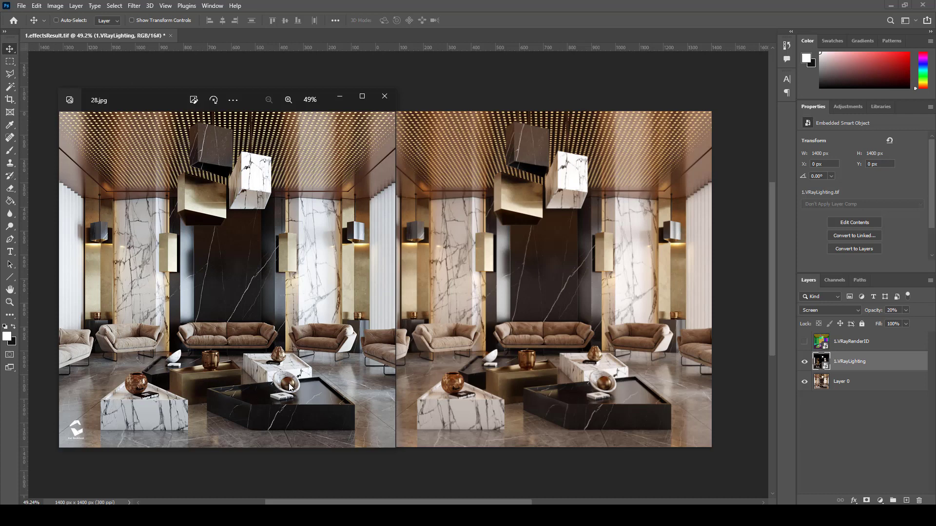
pyautogui.moveTo(352, 113)
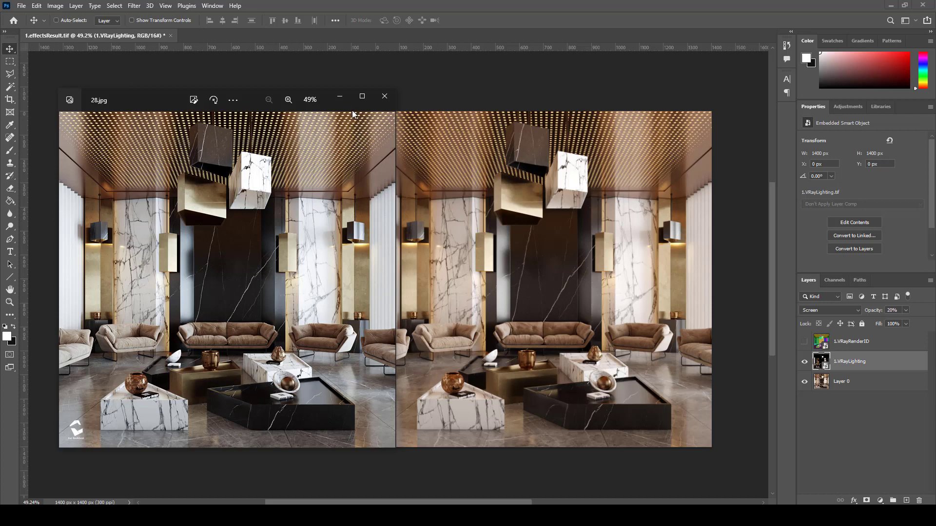
pyautogui.click(384, 97)
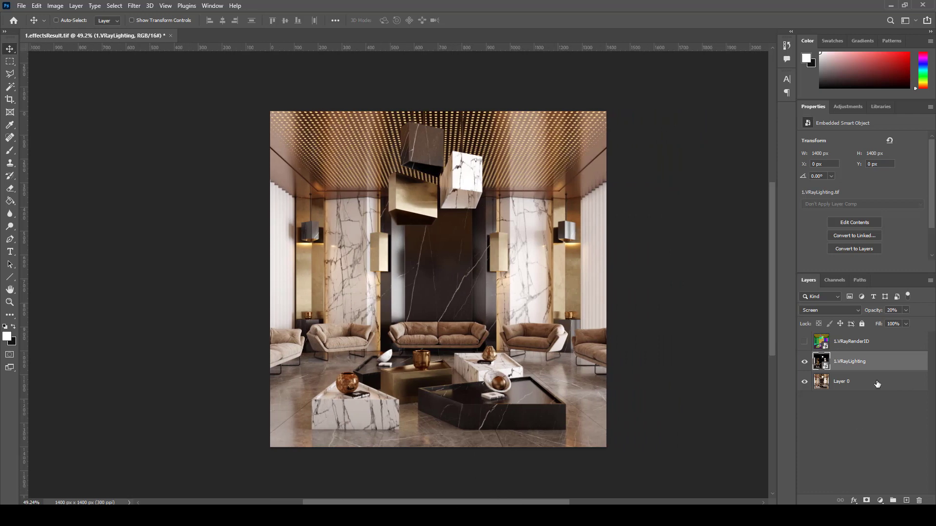
# Duplicate Layer 0 and mask the copy with the decor objects selected from VRayRenderID
pyautogui.press('ctrl+j')
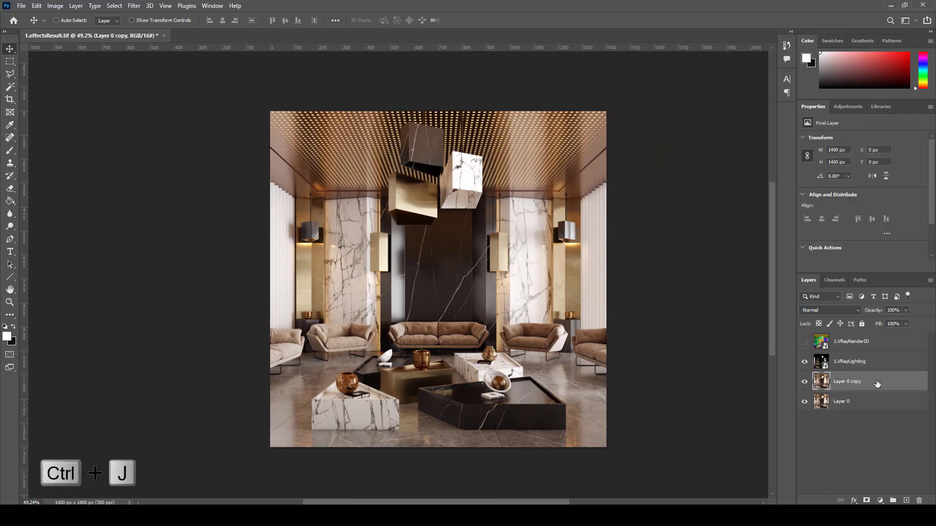
pyautogui.click(804, 341)
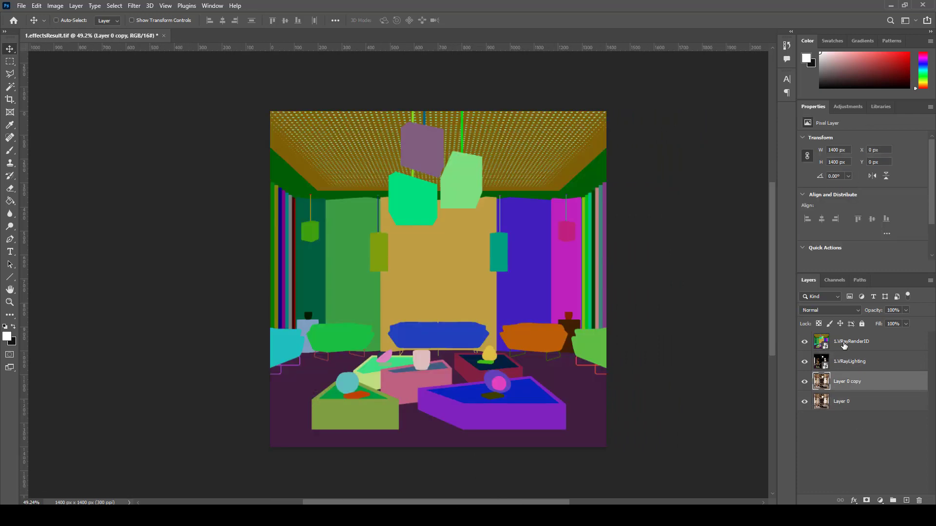
pyautogui.click(851, 341)
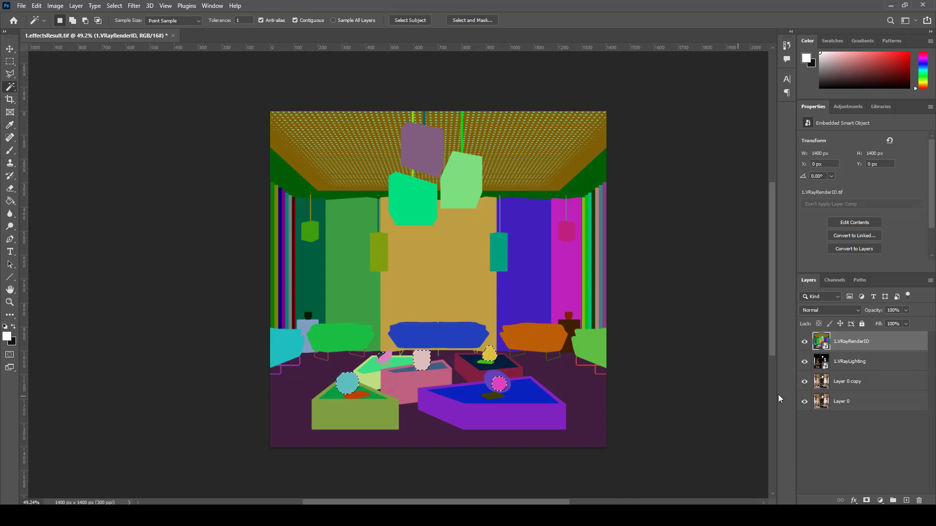
pyautogui.click(847, 381)
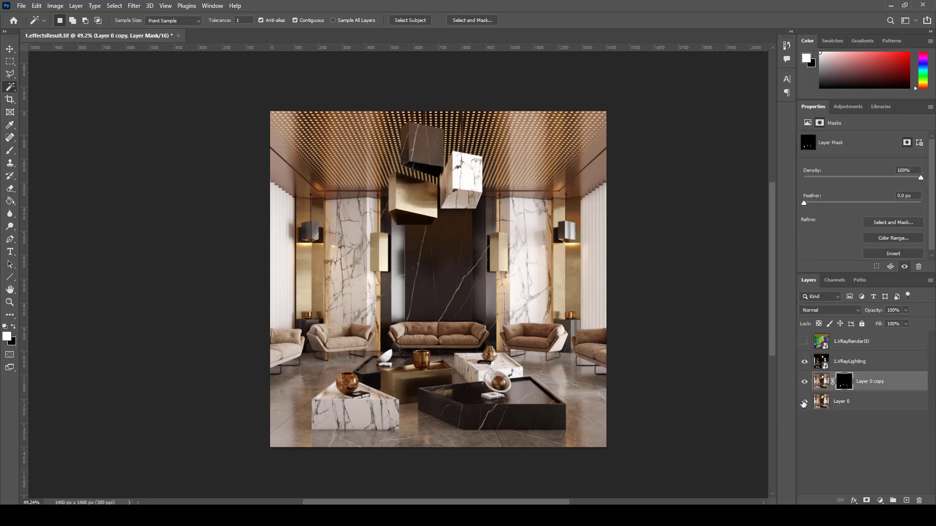
# Check the mask against the base render and cancel the Camera Raw adjustments
pyautogui.click(804, 402)
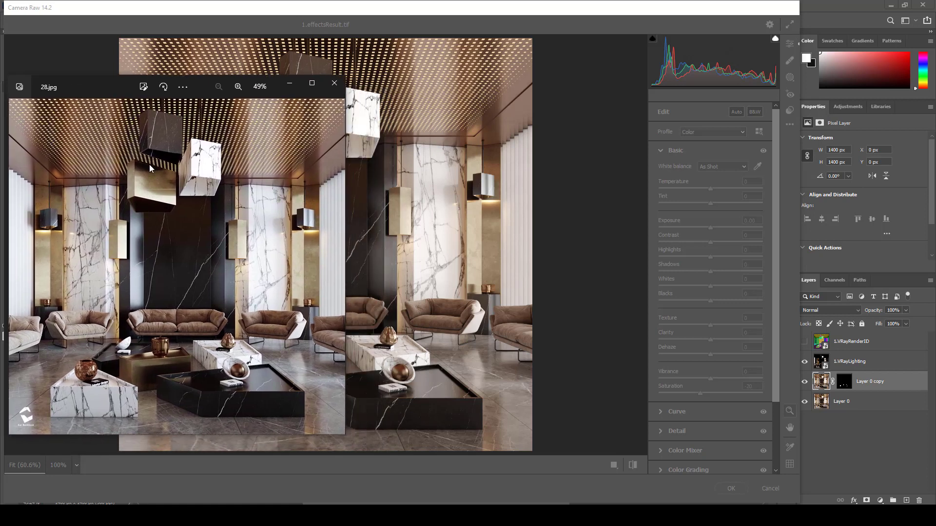
pyautogui.moveTo(109, 92)
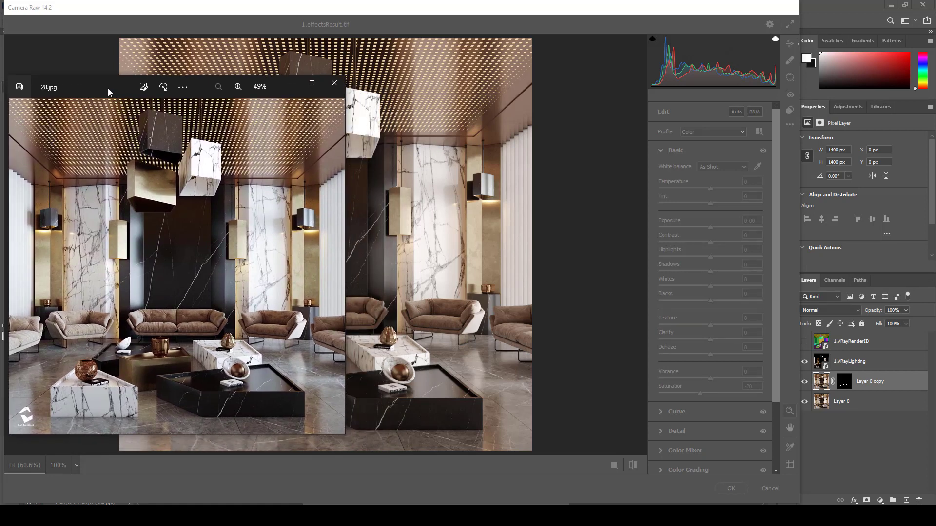
pyautogui.click(334, 82)
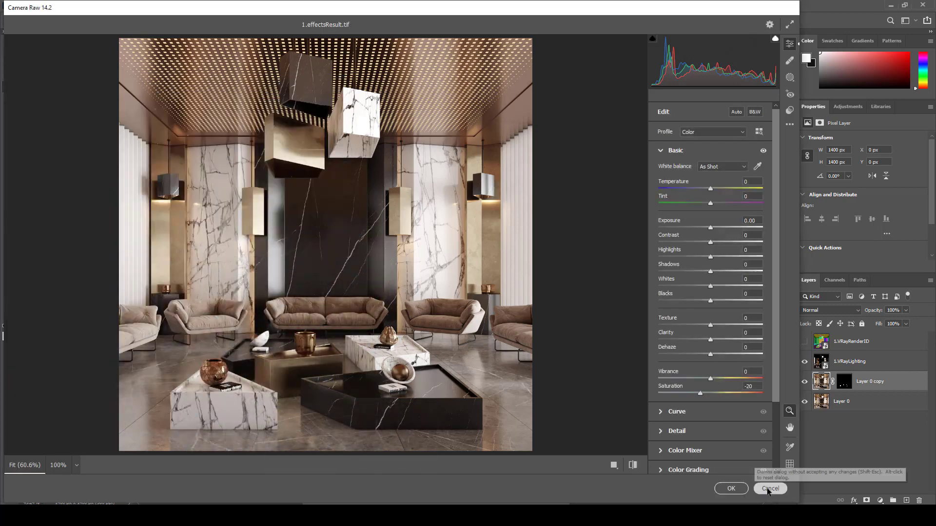
pyautogui.click(770, 488)
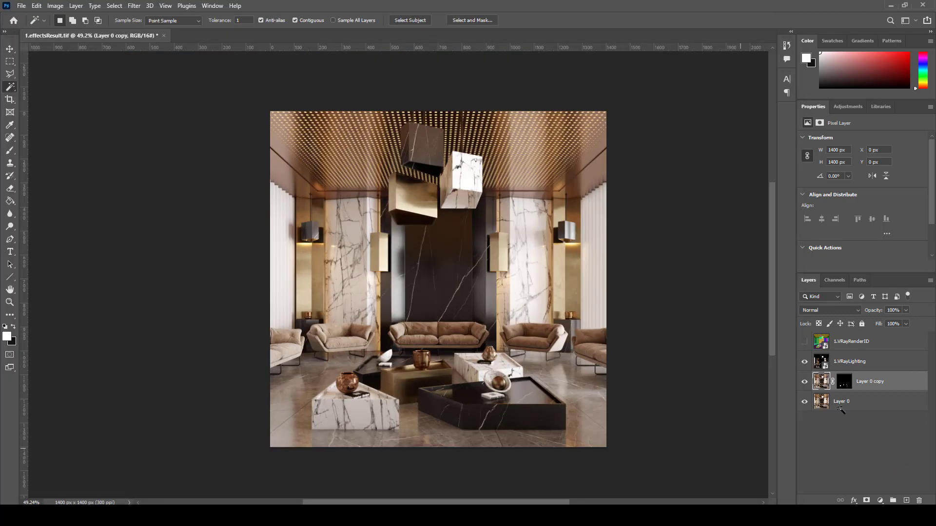
# Merge Layer 0 through VRayLighting into one layer and delete the VRayRenderID pass
pyautogui.click(841, 401)
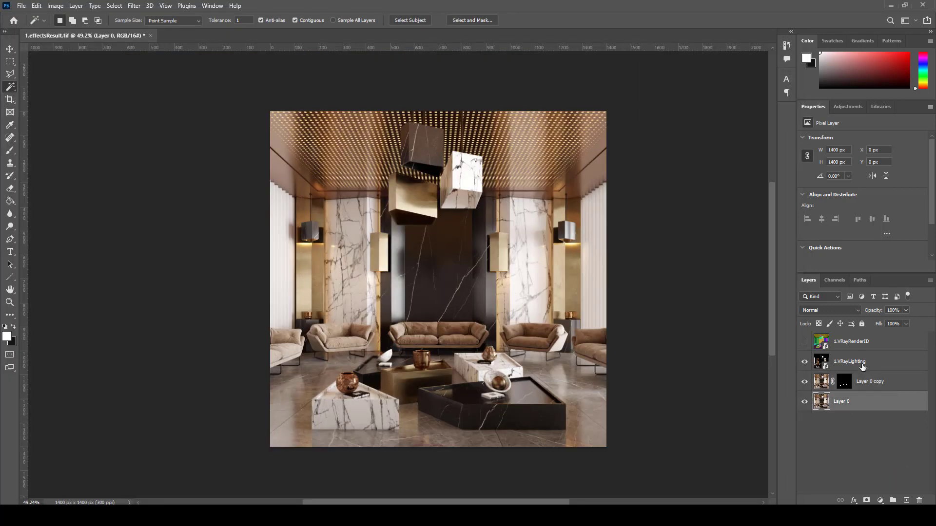
pyautogui.click(851, 341)
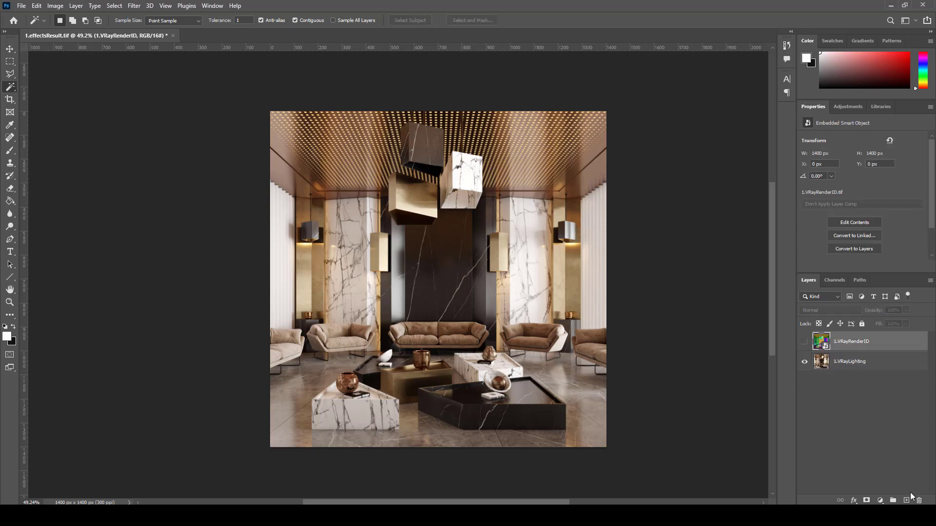
pyautogui.click(919, 500)
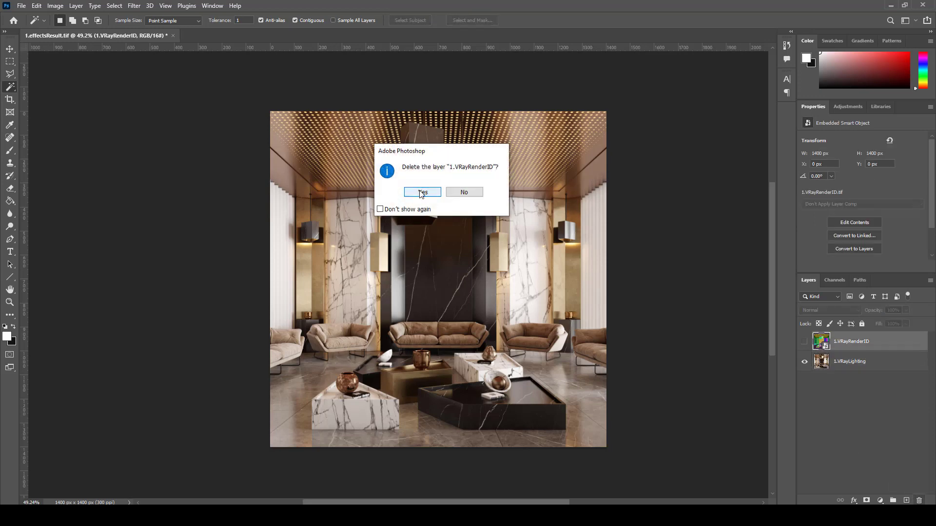
pyautogui.click(421, 192)
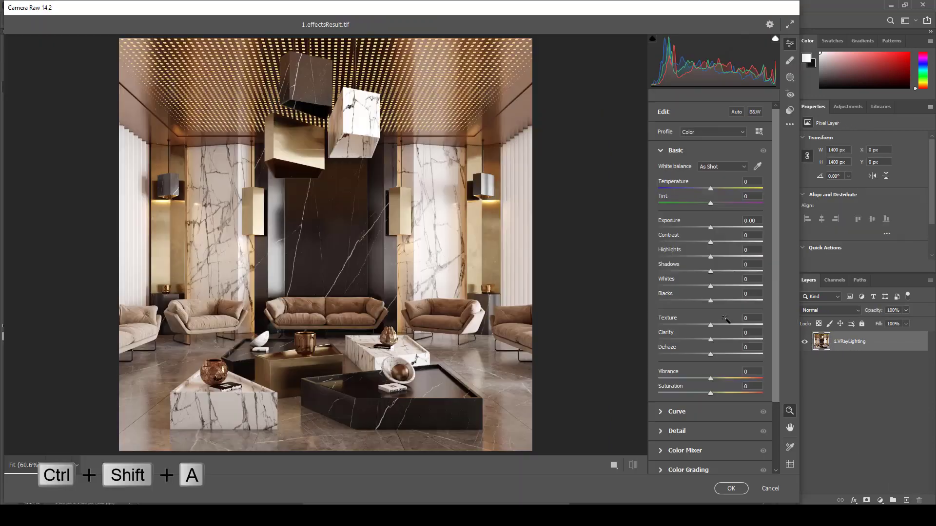
# In Camera Raw set contrast +10, highlights +4, shadows -3, whites +4 and blacks -2
pyautogui.press('ctrl+shift+a')
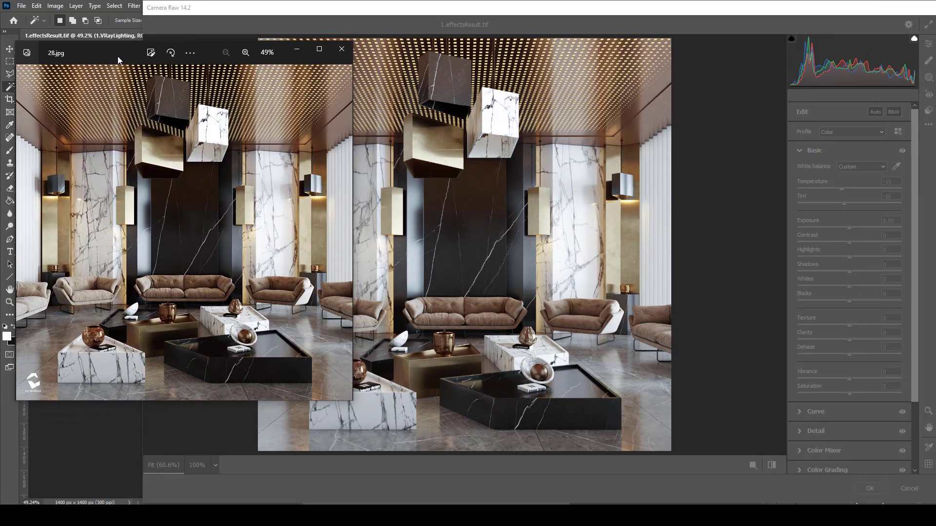
pyautogui.moveTo(461, 308)
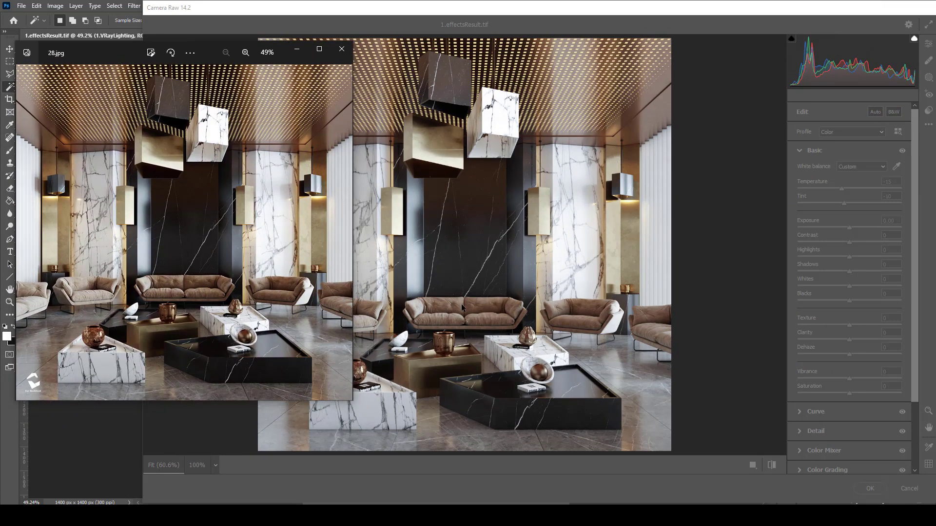
pyautogui.moveTo(343, 115)
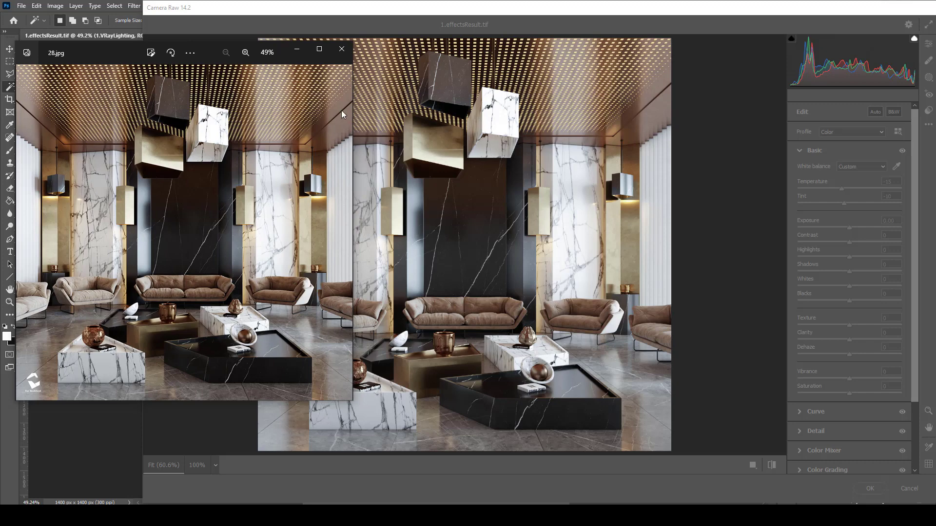
pyautogui.click(341, 49)
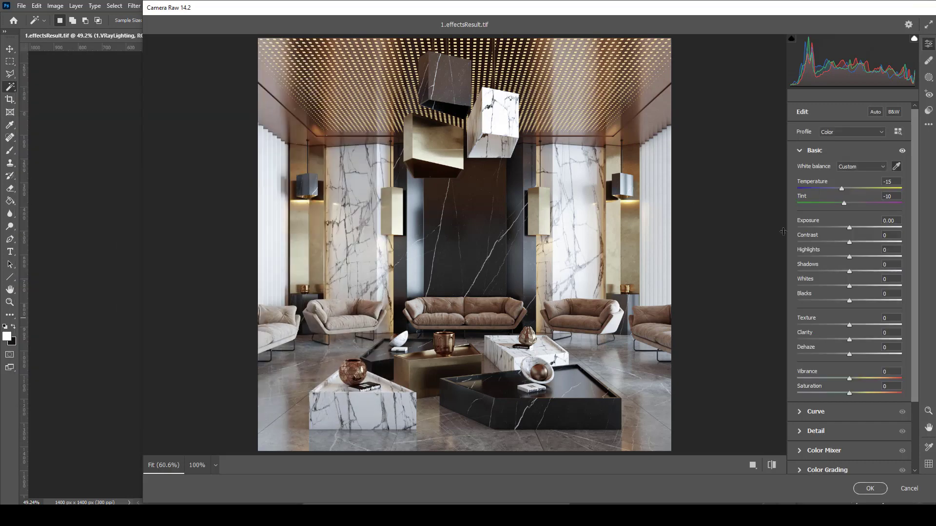
pyautogui.moveTo(840, 191)
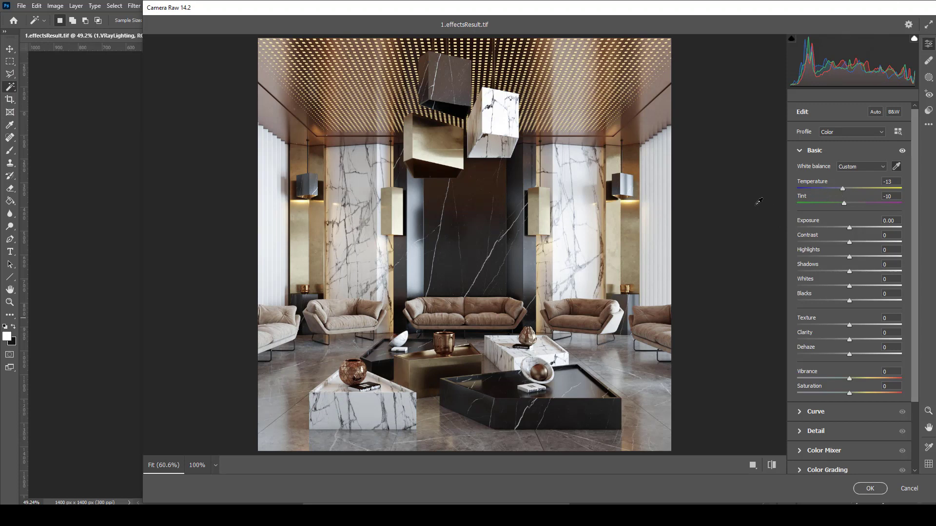
pyautogui.moveTo(854, 233)
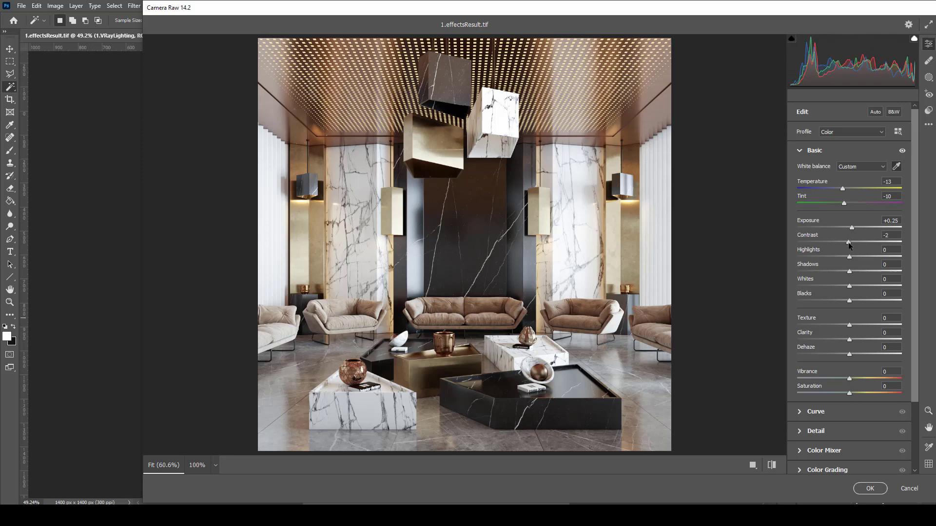
pyautogui.moveTo(850, 261)
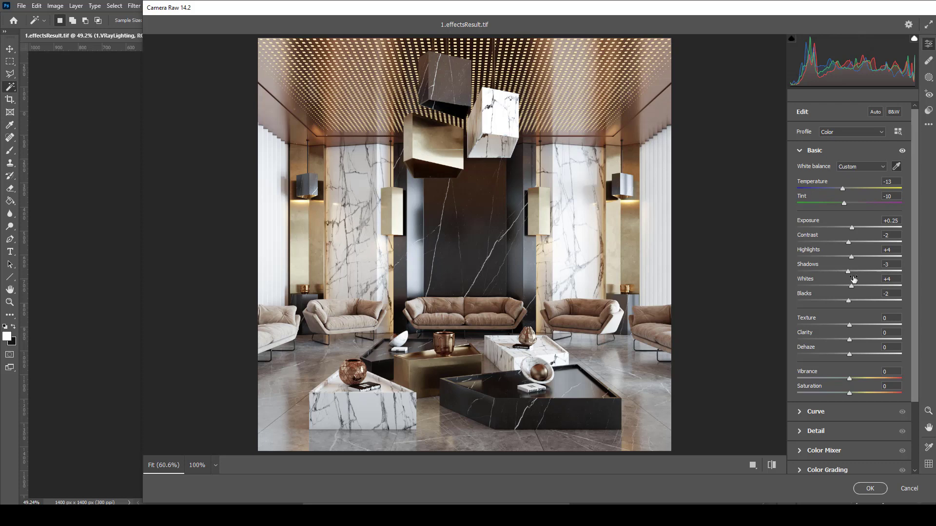
pyautogui.moveTo(850, 245)
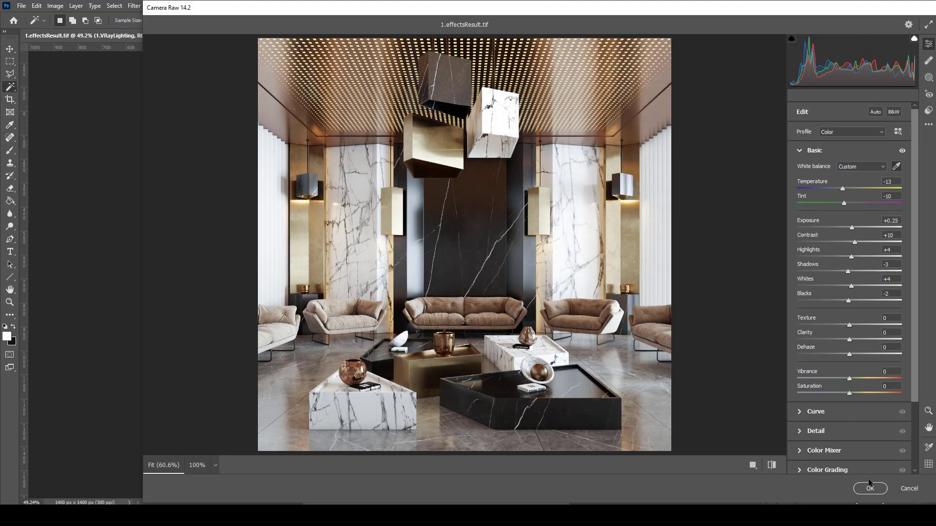
# Apply the Camera Raw edits and place the 28.jpg reference beside the render
pyautogui.click(869, 488)
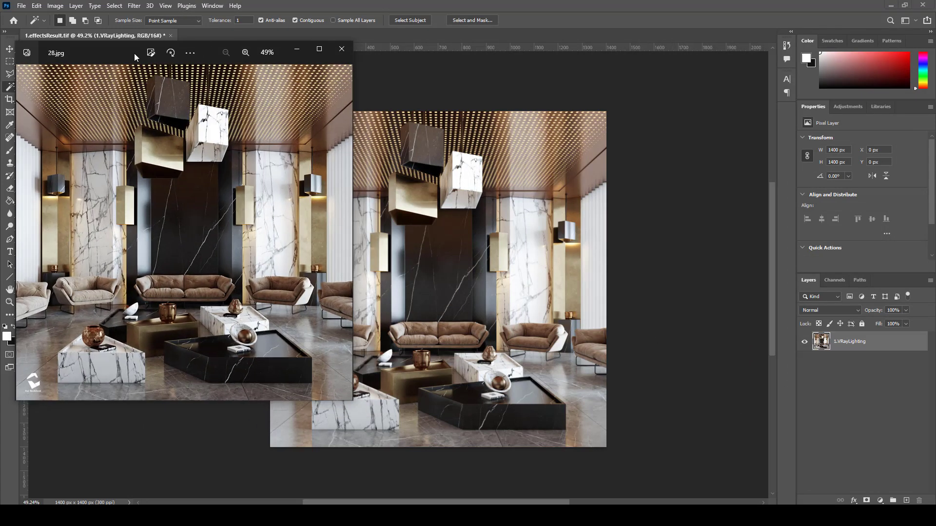
pyautogui.moveTo(134, 53); pyautogui.dragTo(163, 102)
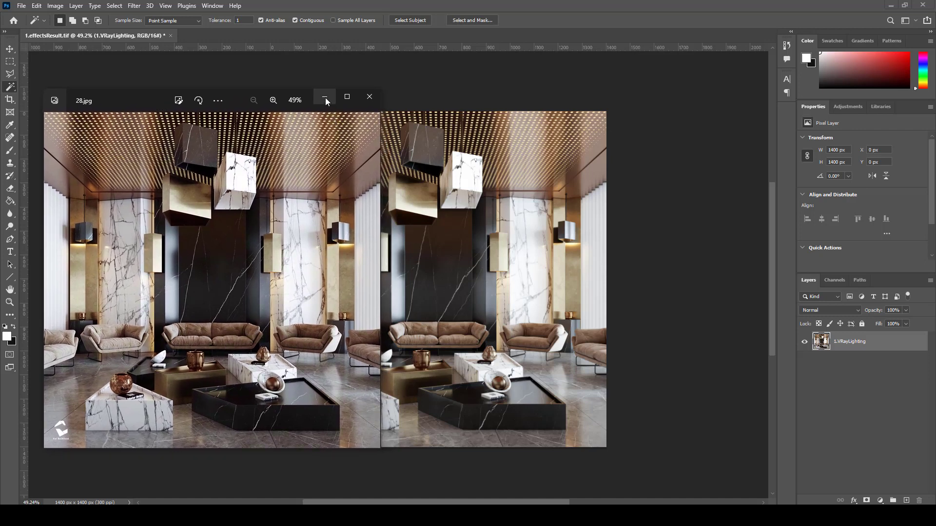
# Add a Curves layer with a gentle S-curve and change its blending mode
pyautogui.click(882, 501)
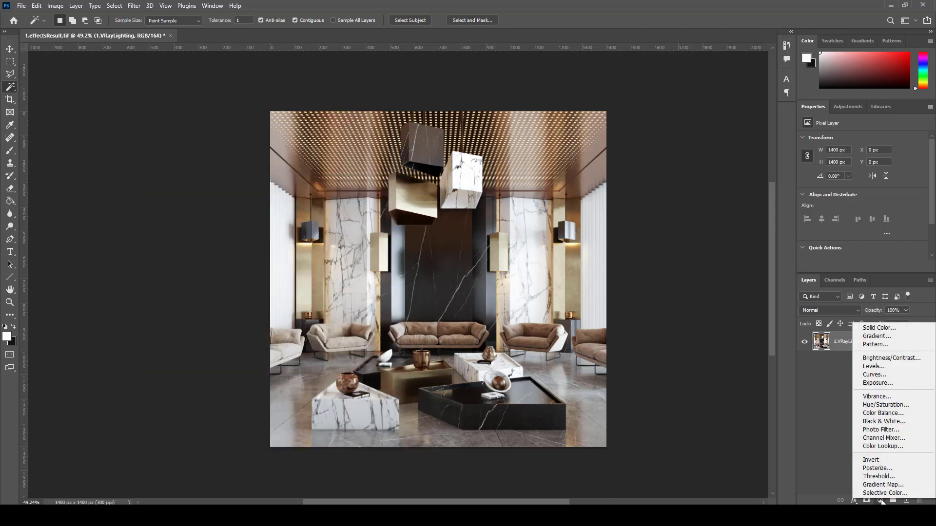
pyautogui.click(874, 375)
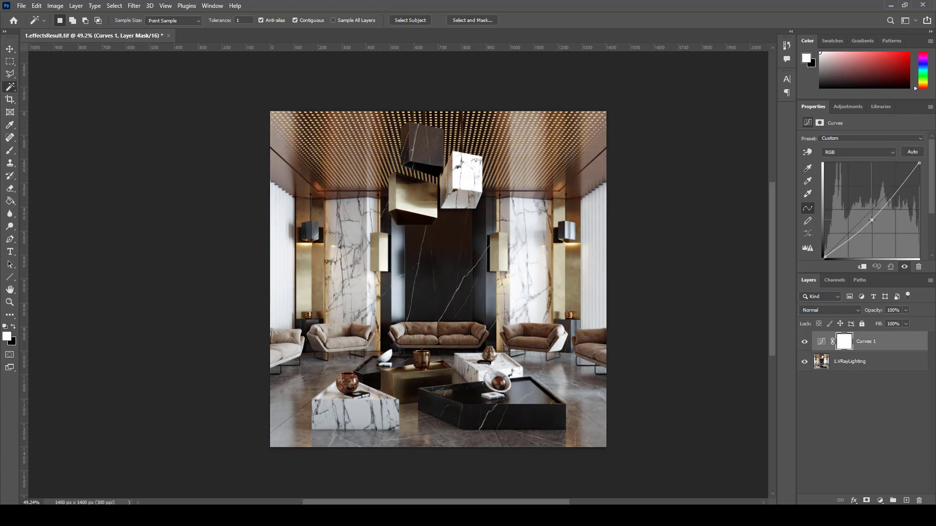
pyautogui.click(830, 310)
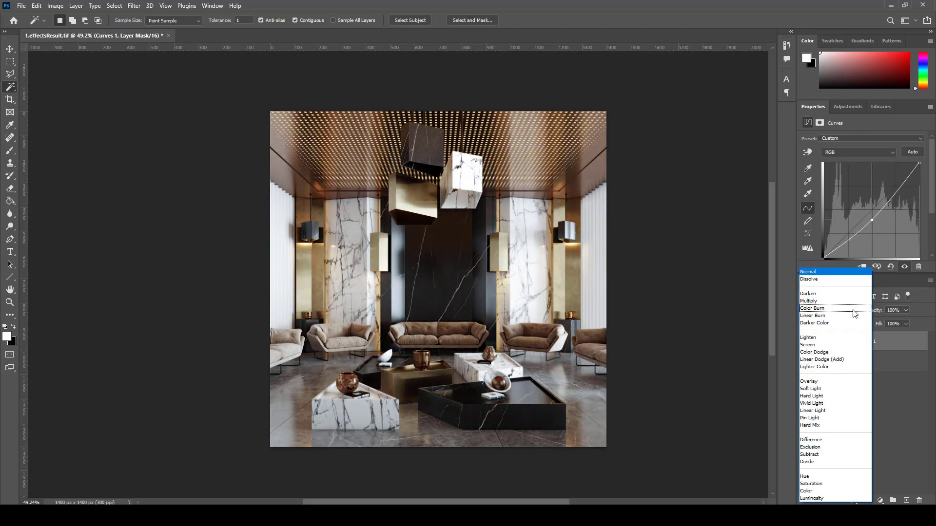
pyautogui.click(808, 301)
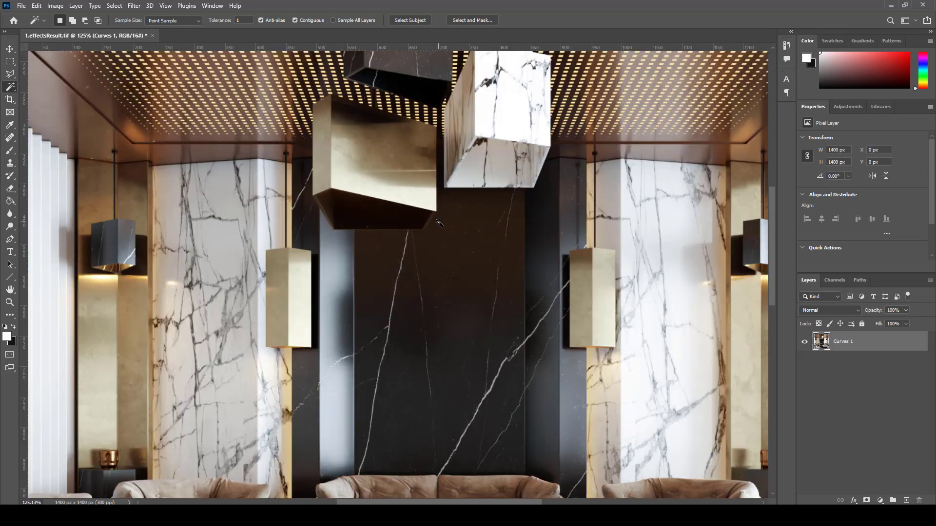
pyautogui.moveTo(126, 6)
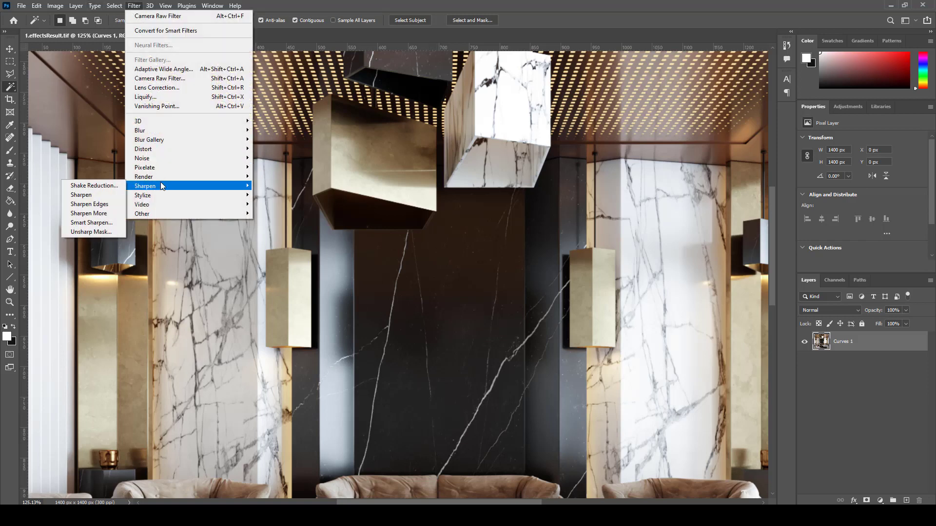
# Set Unsharp Mask to 80% amount and 1.0 pixel radius, toggling the preview to compare
pyautogui.click(91, 232)
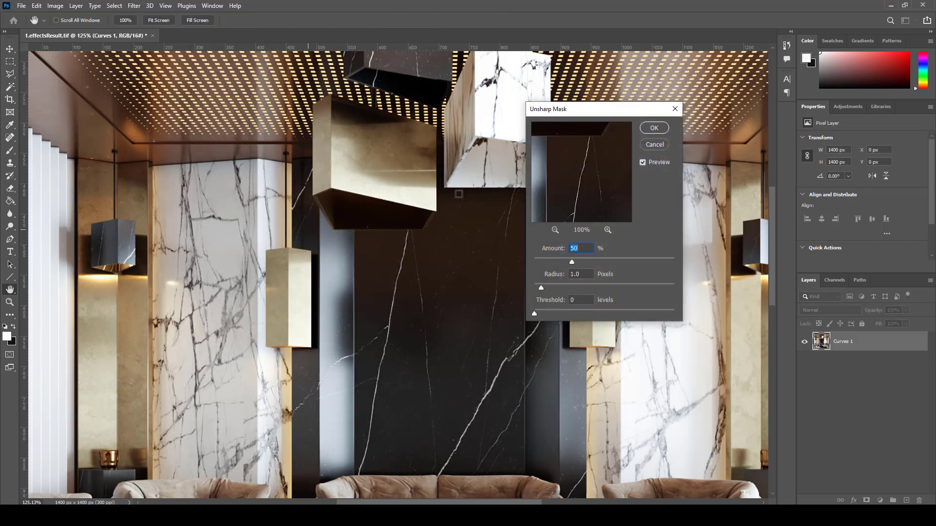
pyautogui.moveTo(547, 108); pyautogui.dragTo(565, 122)
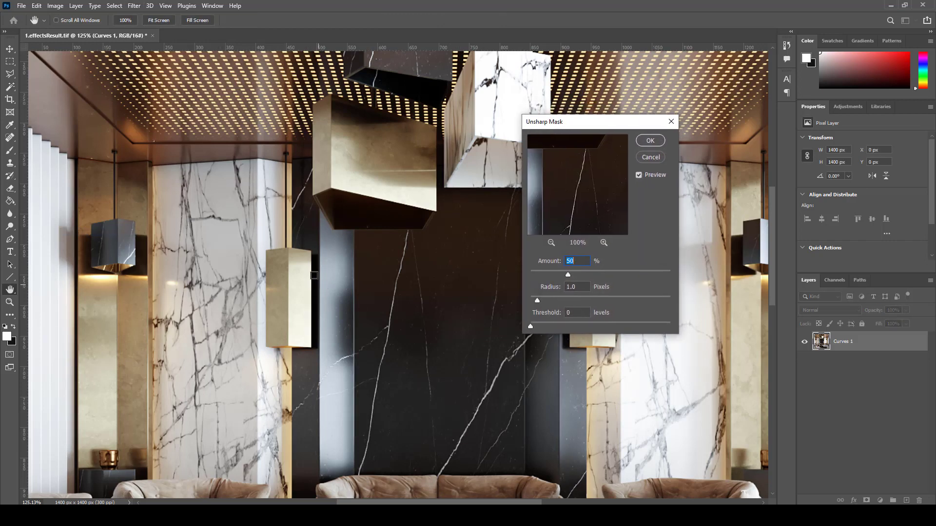
pyautogui.click(637, 174)
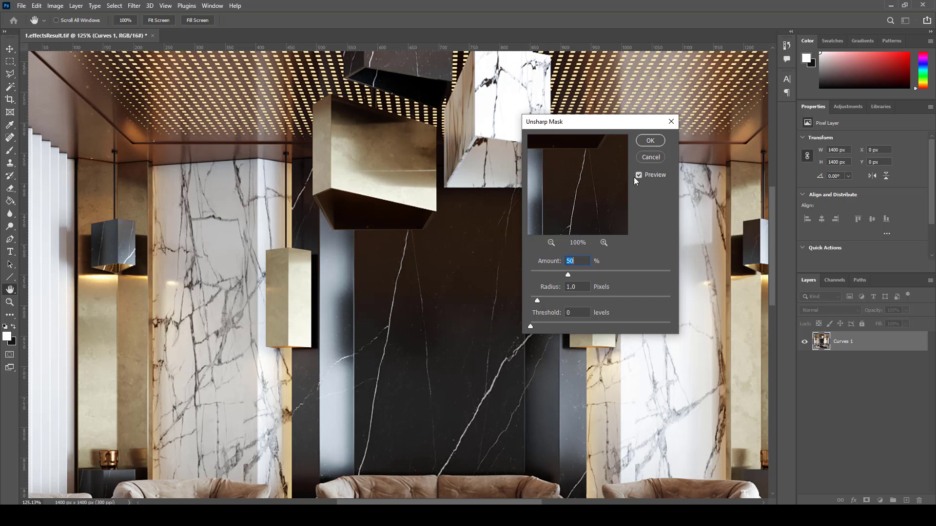
pyautogui.click(638, 174)
pyautogui.write('80')
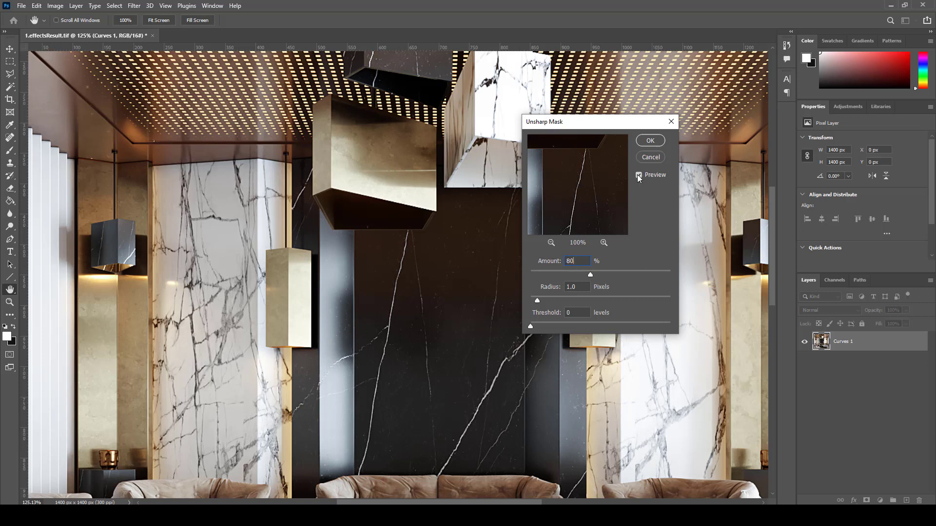
pyautogui.click(639, 174)
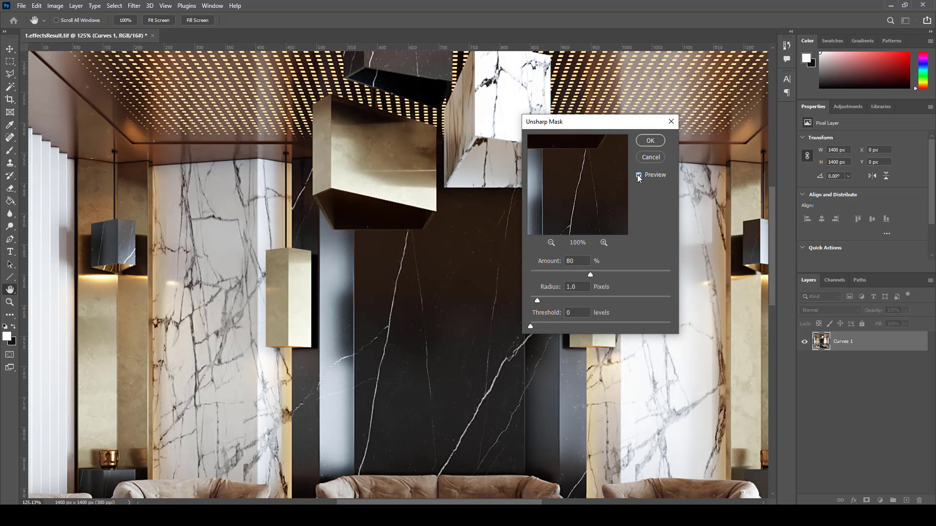
pyautogui.click(649, 140)
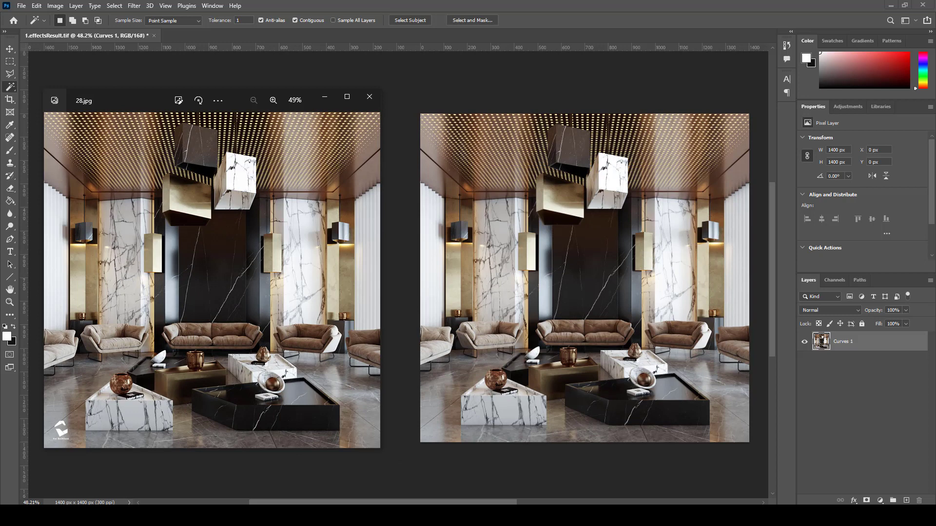
pyautogui.moveTo(310, 313)
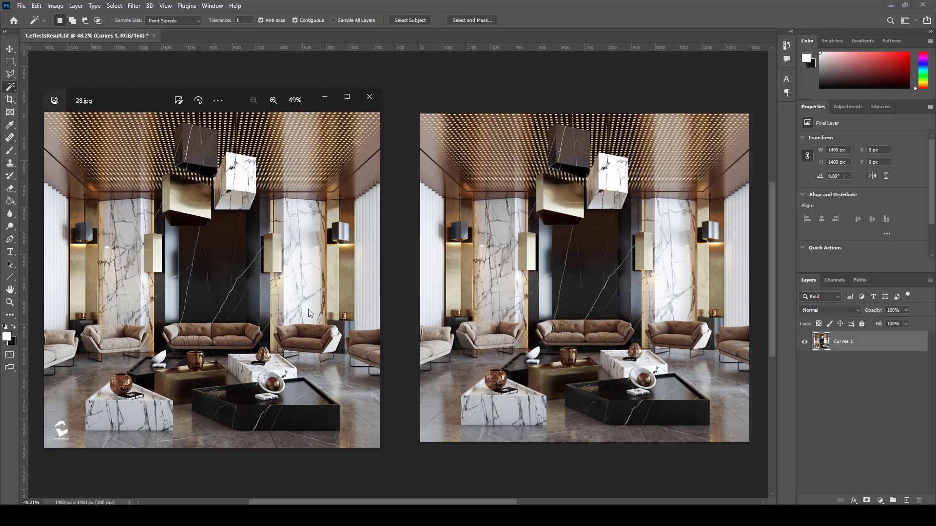
pyautogui.moveTo(385, 310)
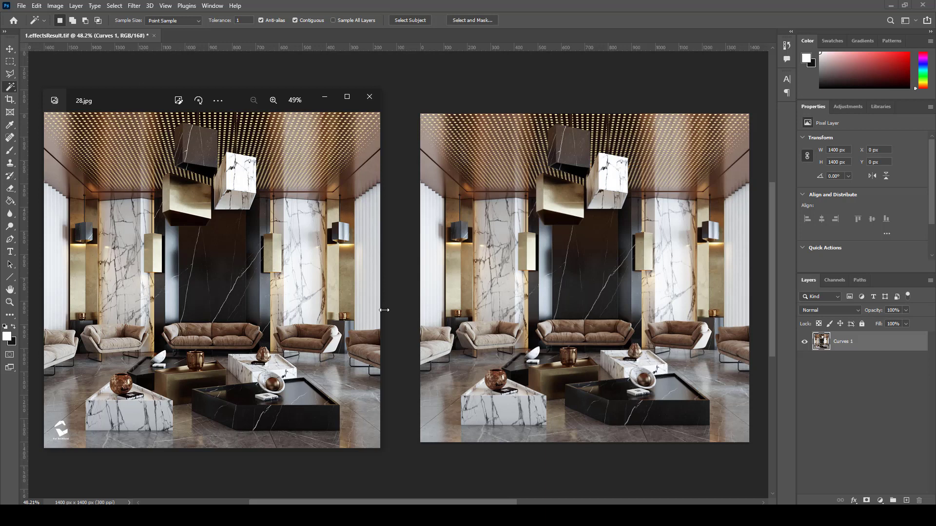
pyautogui.moveTo(389, 313)
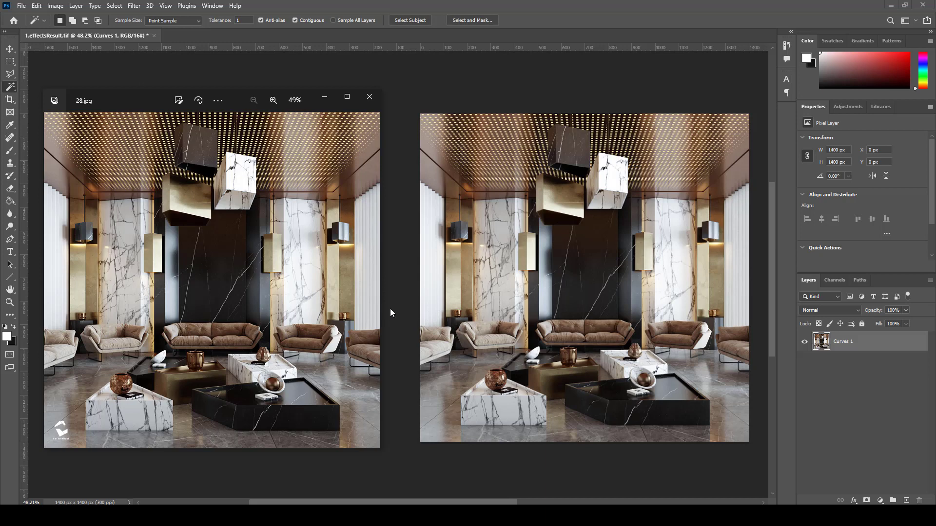
pyautogui.click(368, 97)
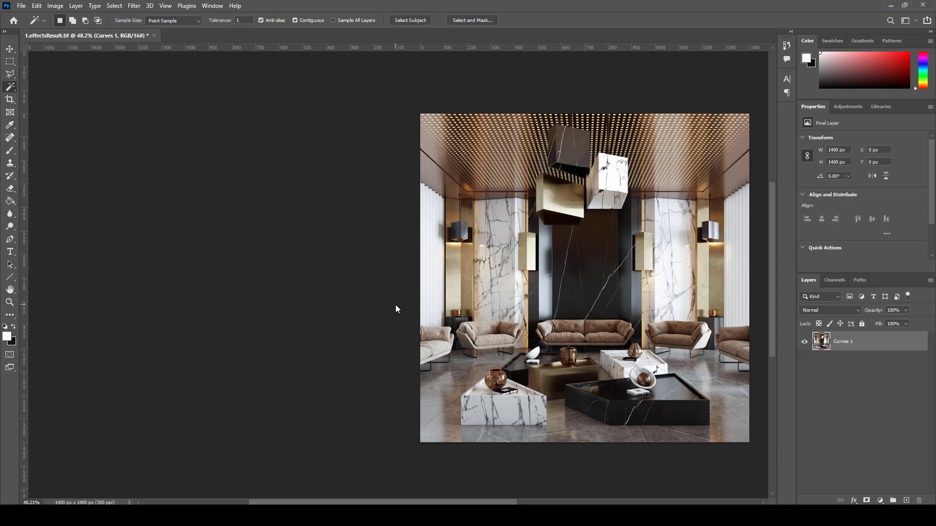
pyautogui.moveTo(421, 235)
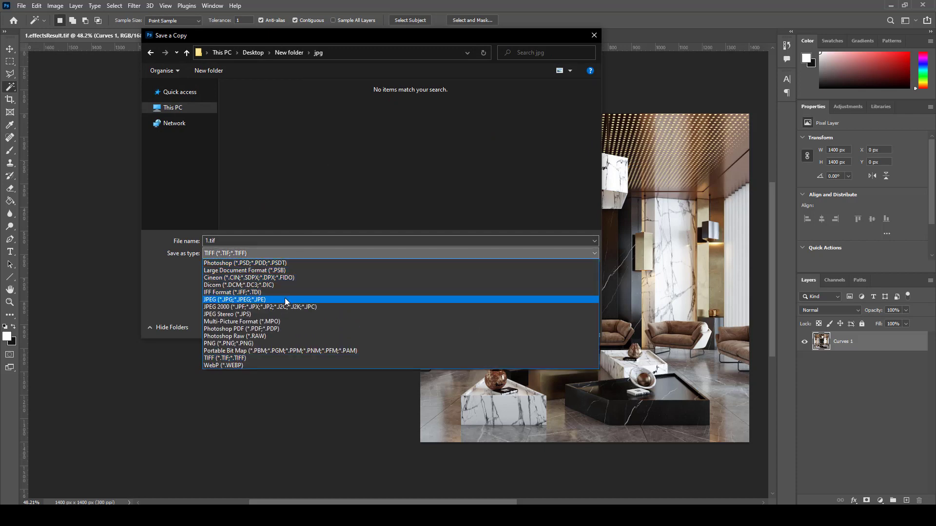
# Save a copy as 1.jpg in JPEG format at Quality 12 Maximum
pyautogui.click(234, 300)
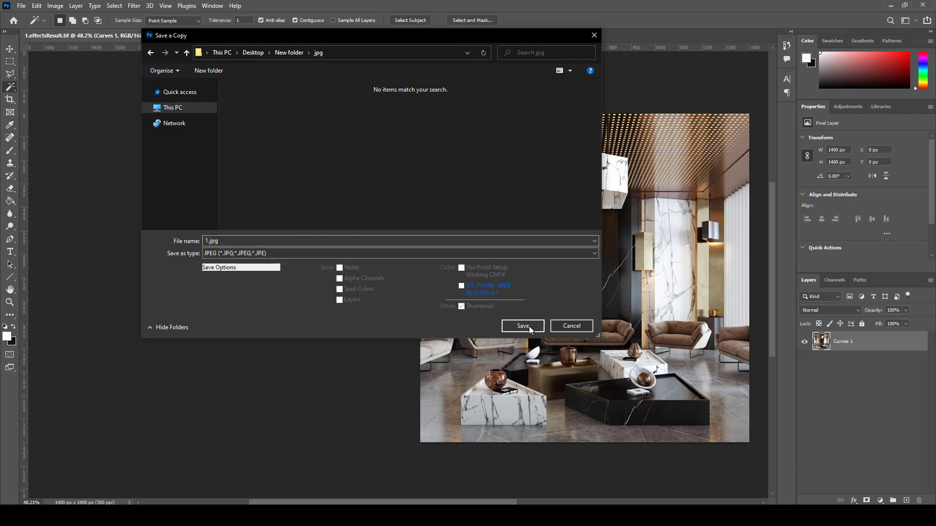
pyautogui.click(522, 325)
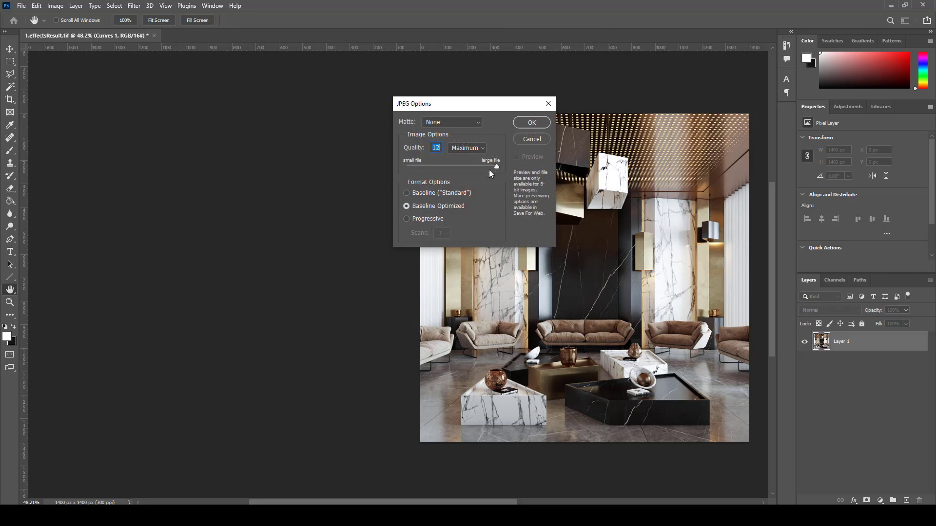
pyautogui.click(530, 123)
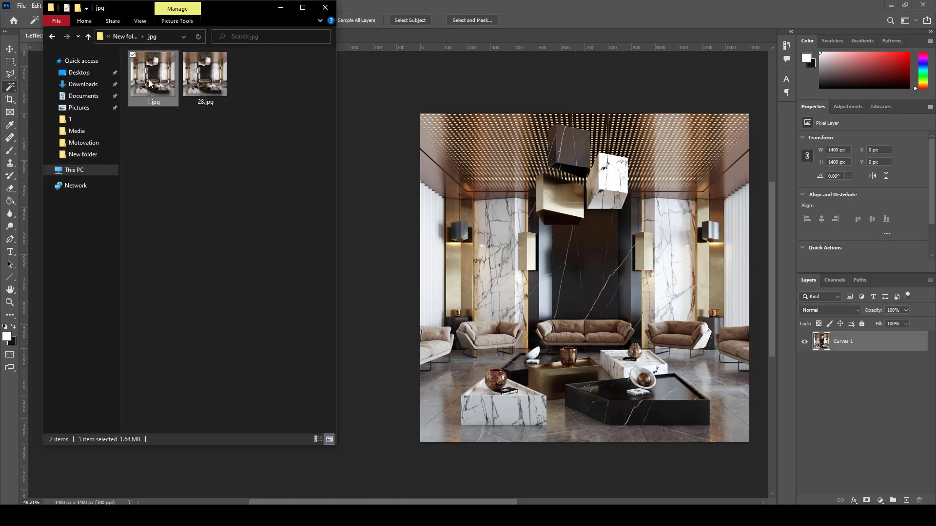
# Open 1.jpg in Photos and size 28.jpg beside it at matching 56% zoom
pyautogui.doubleClick(153, 71)
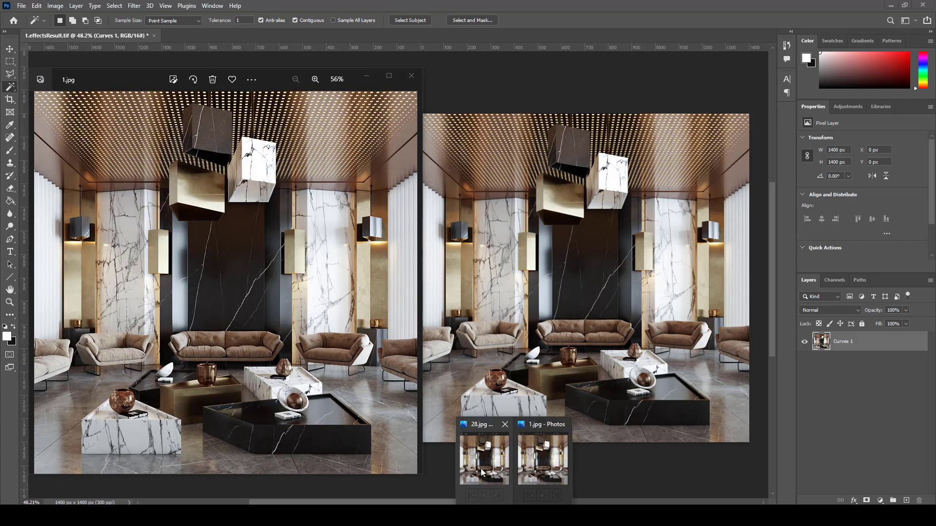
pyautogui.click(483, 459)
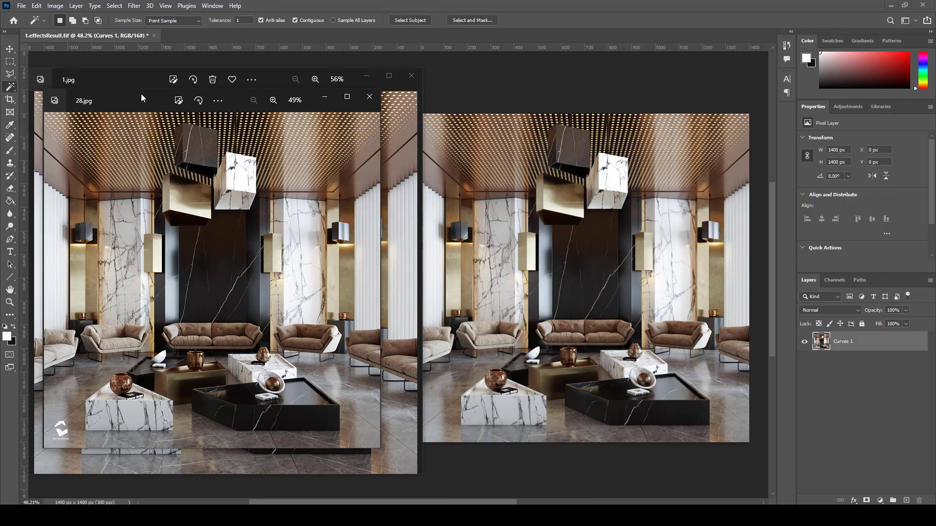
pyautogui.moveTo(84, 101); pyautogui.dragTo(462, 78)
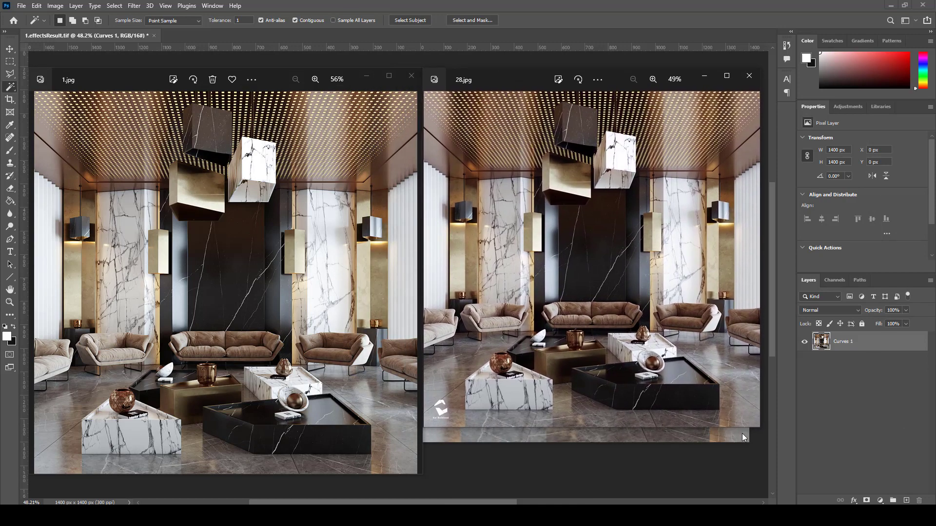
pyautogui.click(652, 79)
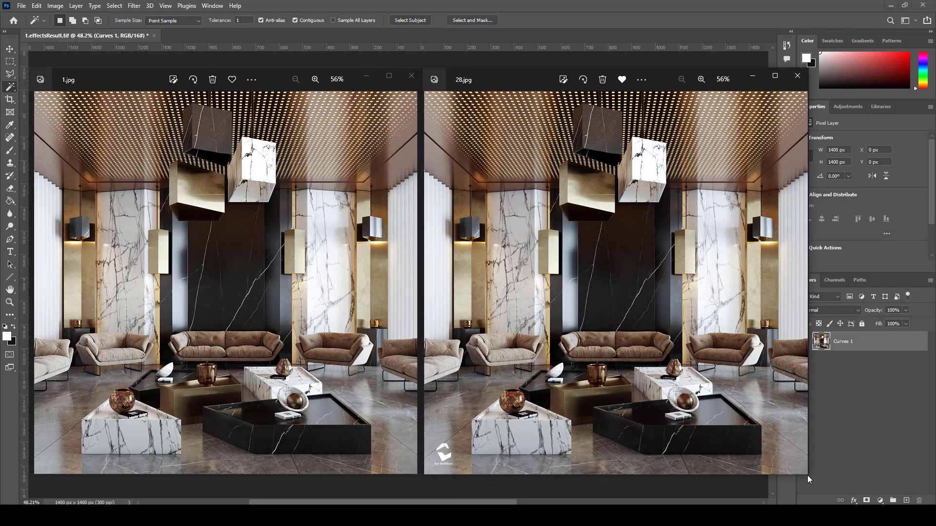
pyautogui.moveTo(500, 405)
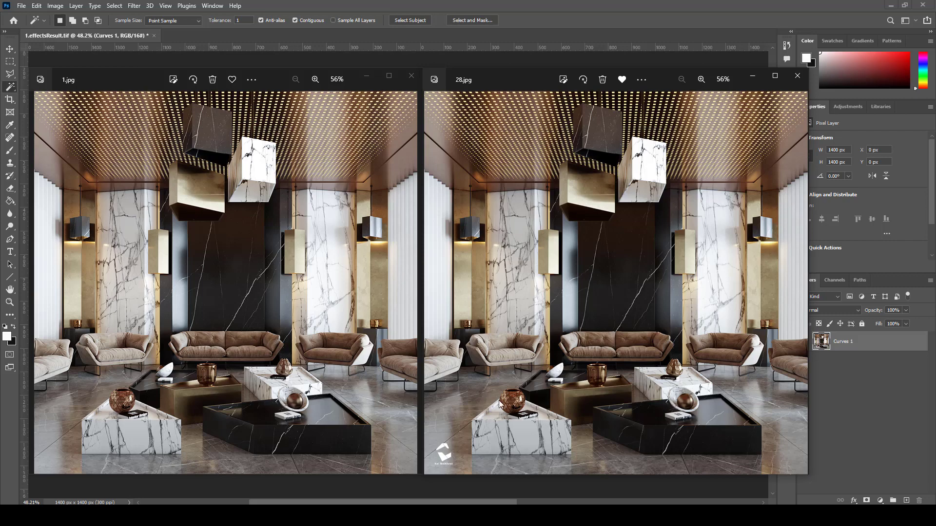
pyautogui.moveTo(208, 399)
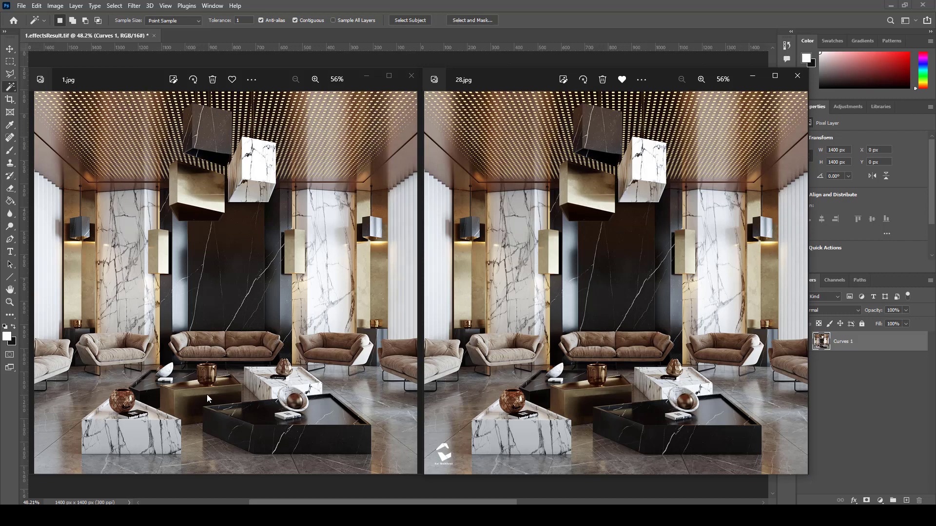